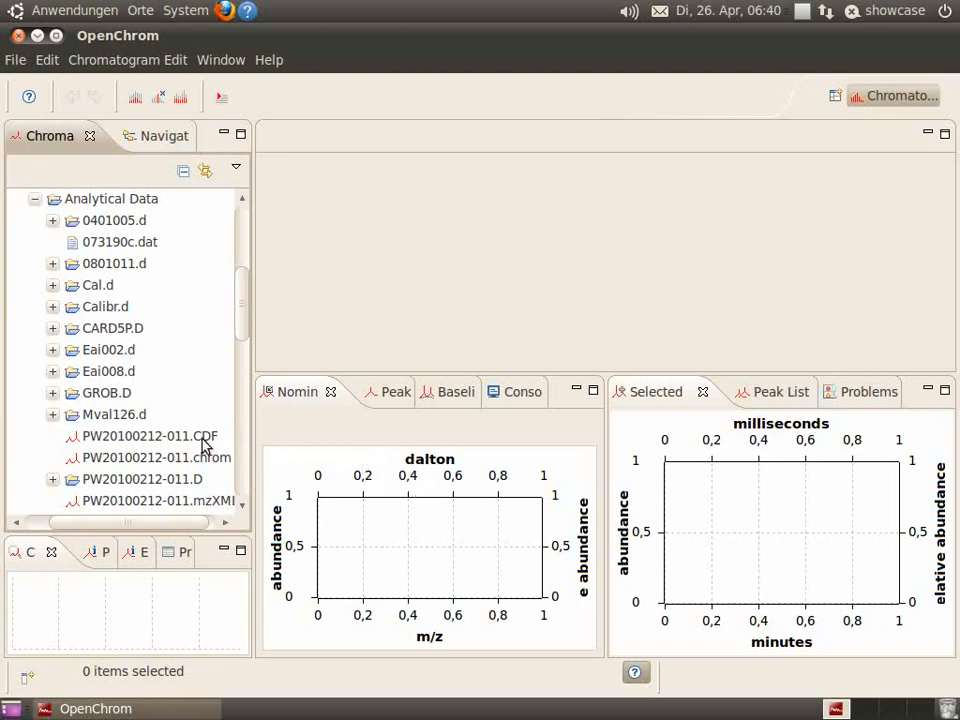
# - Preview PW20100212-011.CDF in the chart panel and collapse the Eai002.d folder
pyautogui.click(148, 436)
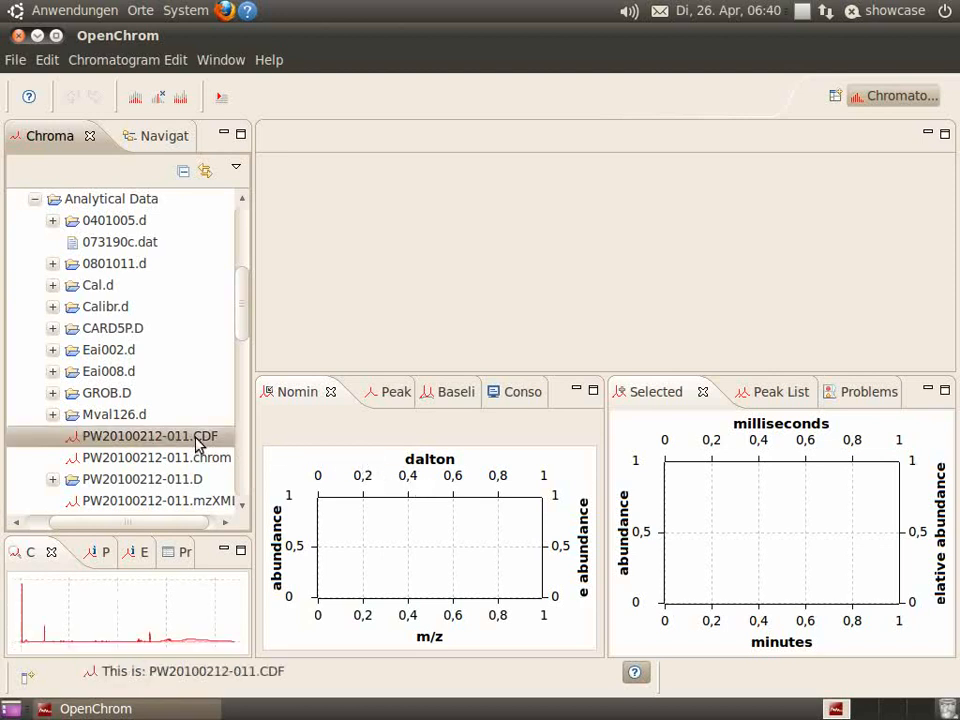
pyautogui.moveTo(112, 428)
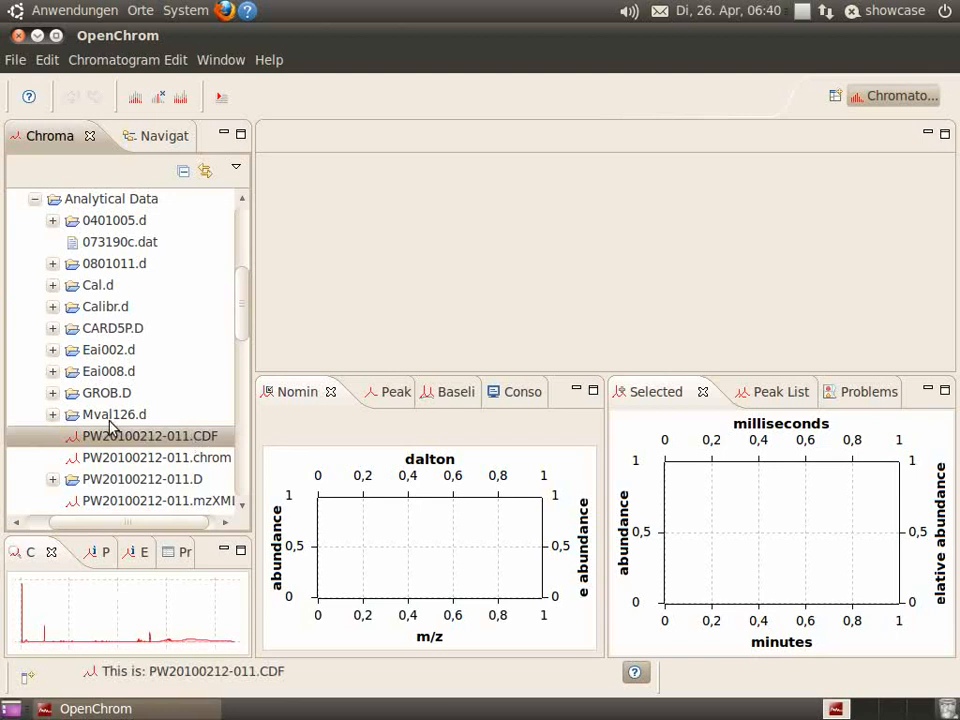
pyautogui.moveTo(56, 596)
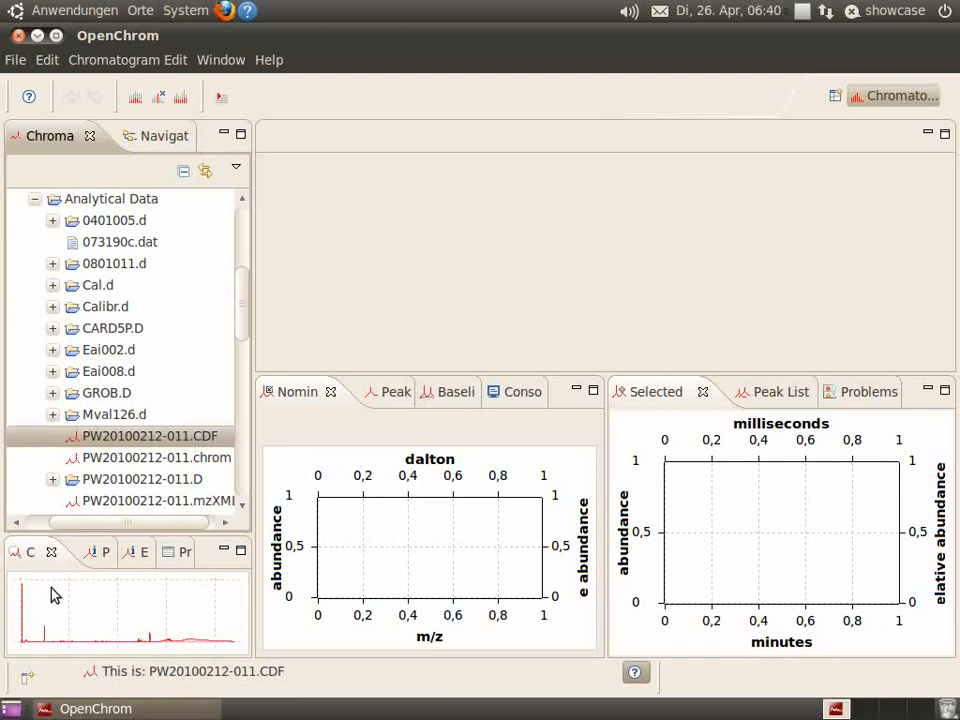
pyautogui.moveTo(80, 414)
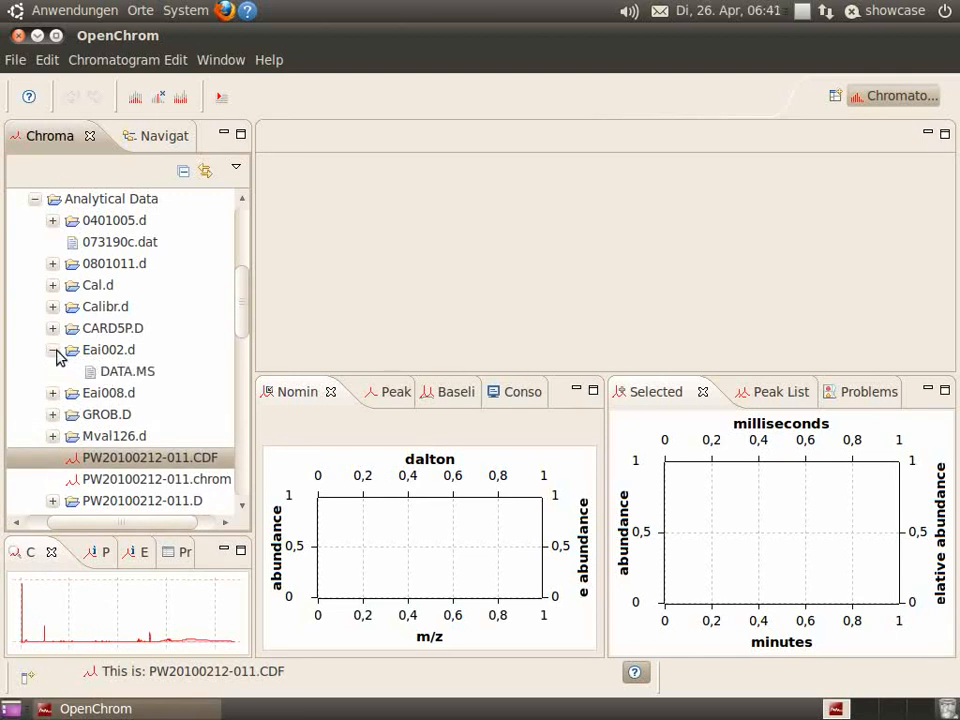
pyautogui.click(52, 348)
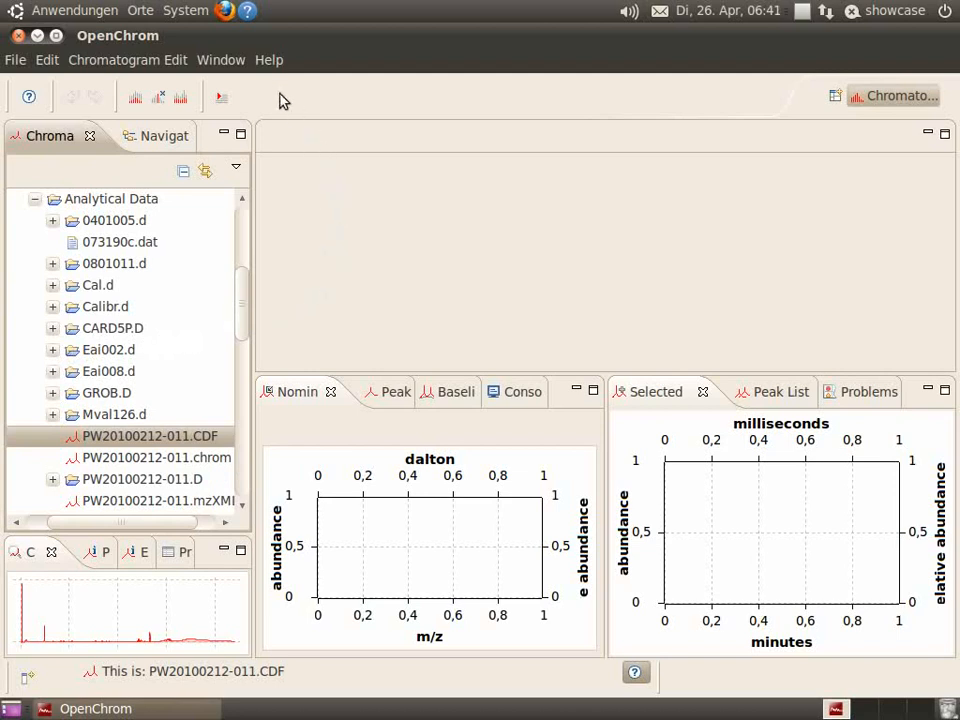
# - Reach the Eclipse Marketplace via Help and choose the OpenChrom Marketplace catalog
pyautogui.click(268, 60)
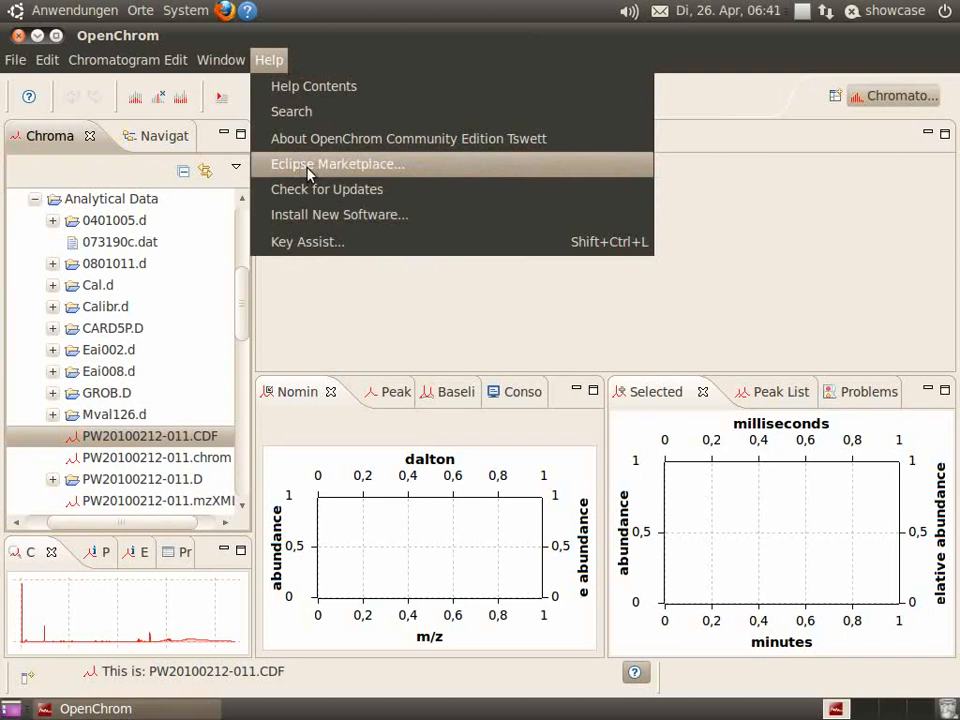
pyautogui.click(336, 164)
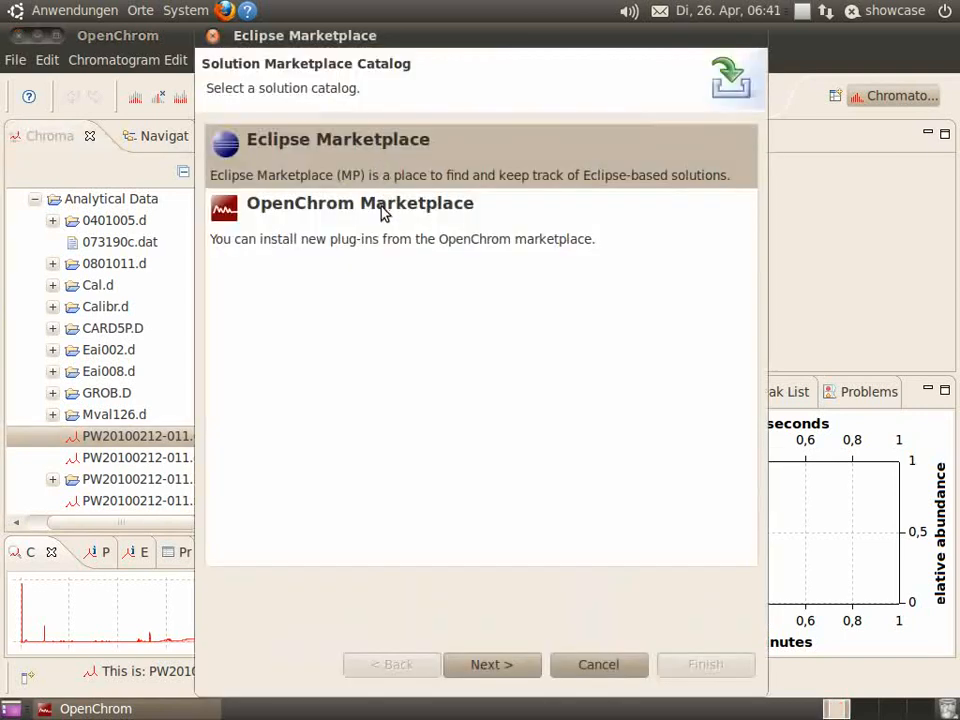
pyautogui.click(360, 204)
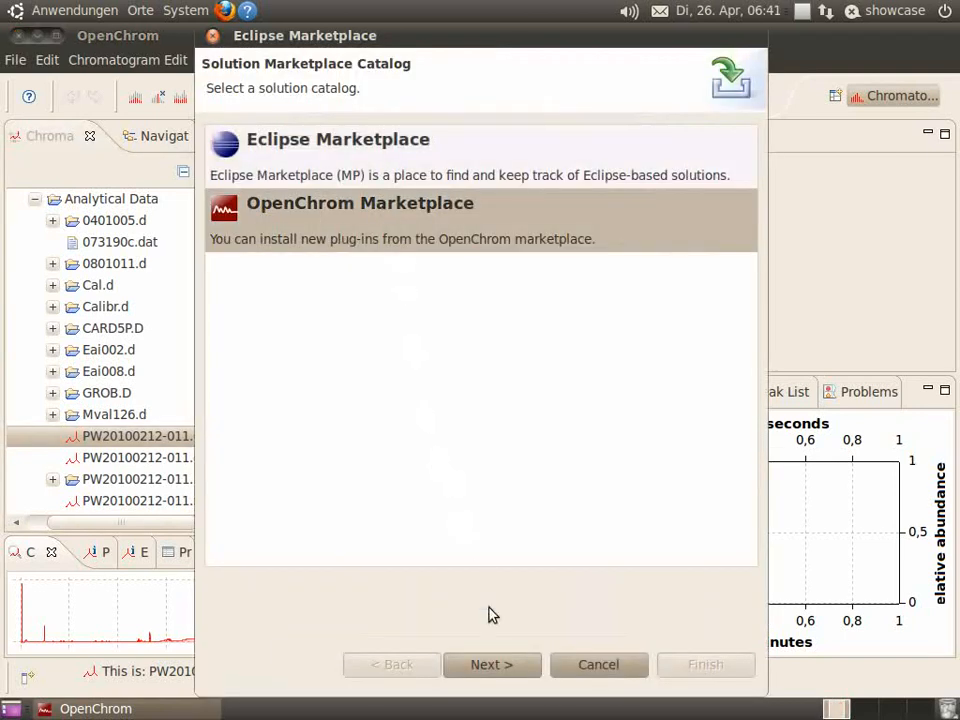
# - Mark 'INSTALL FIRST: OpenChrom Keys' for installation and return to the plug-in list
pyautogui.click(492, 664)
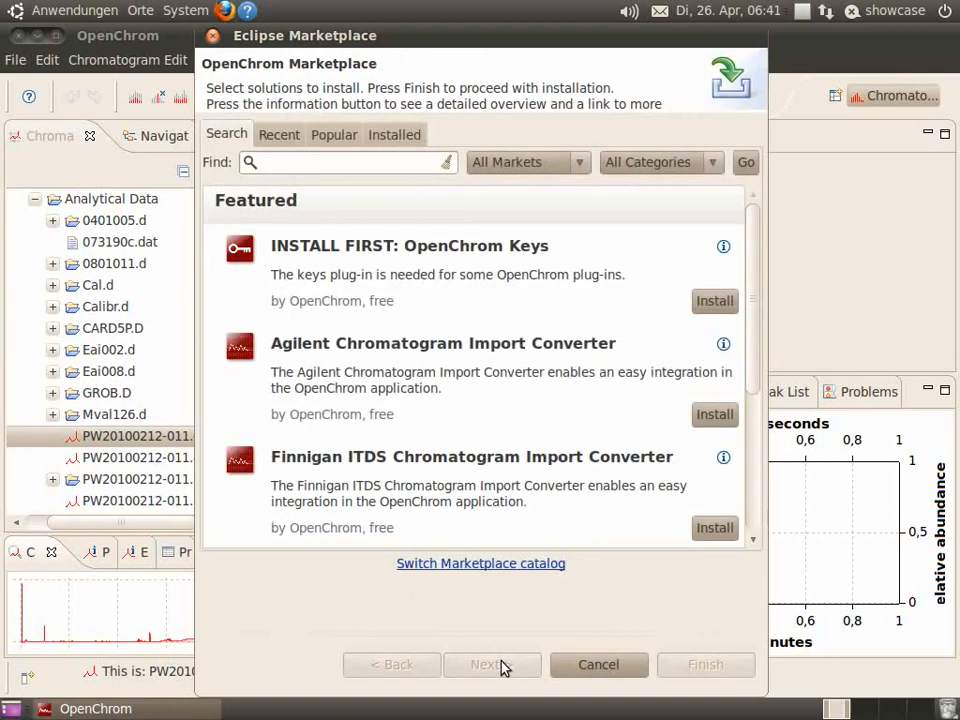
pyautogui.moveTo(296, 264)
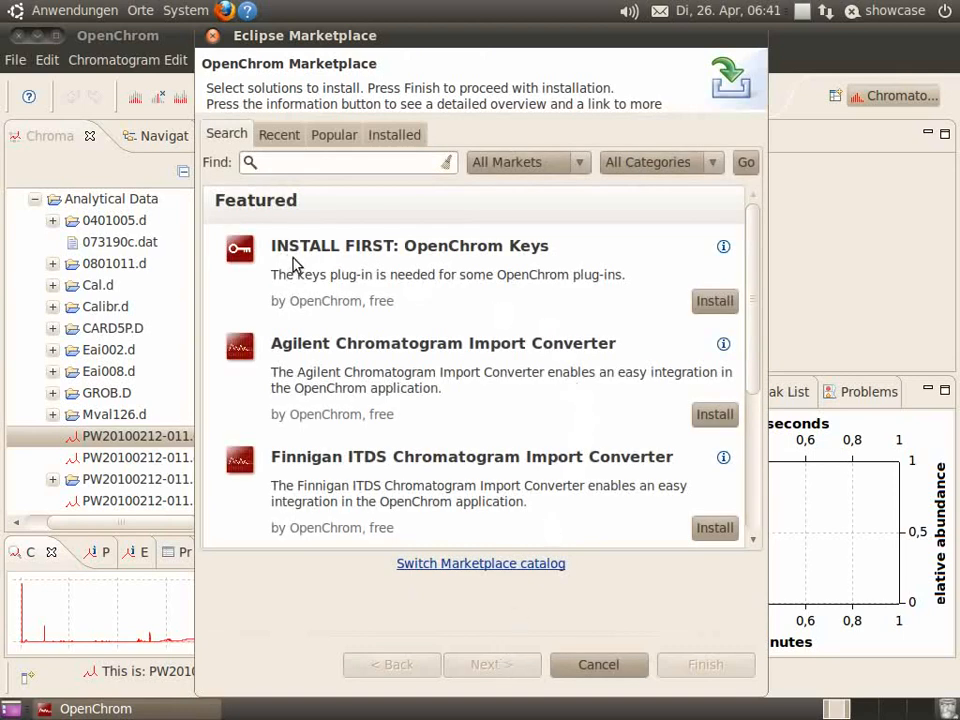
pyautogui.moveTo(528, 258)
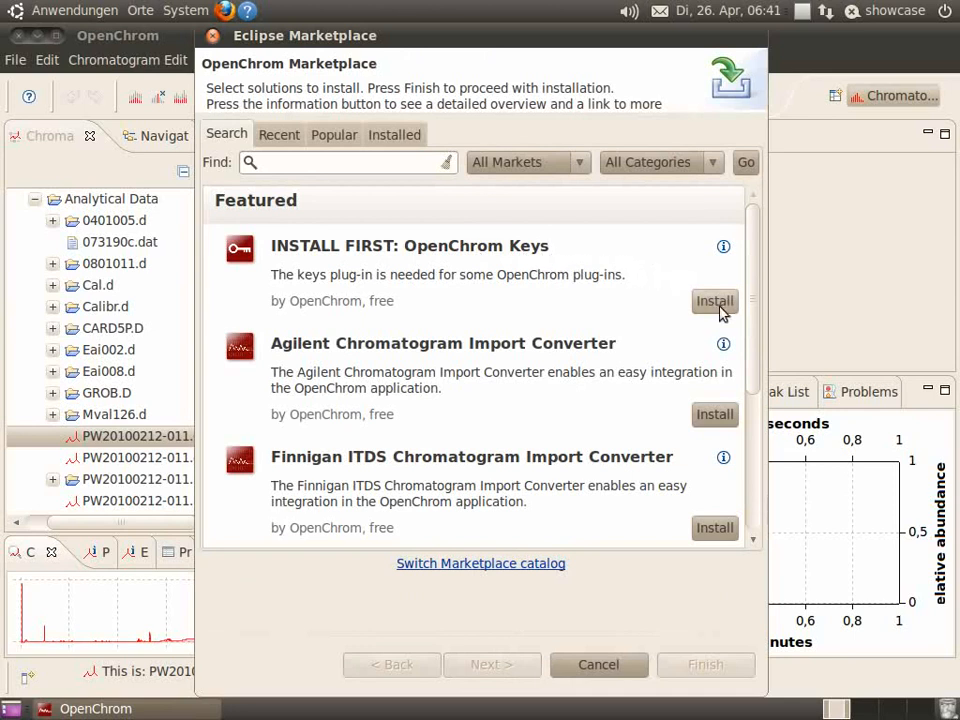
pyautogui.click(714, 300)
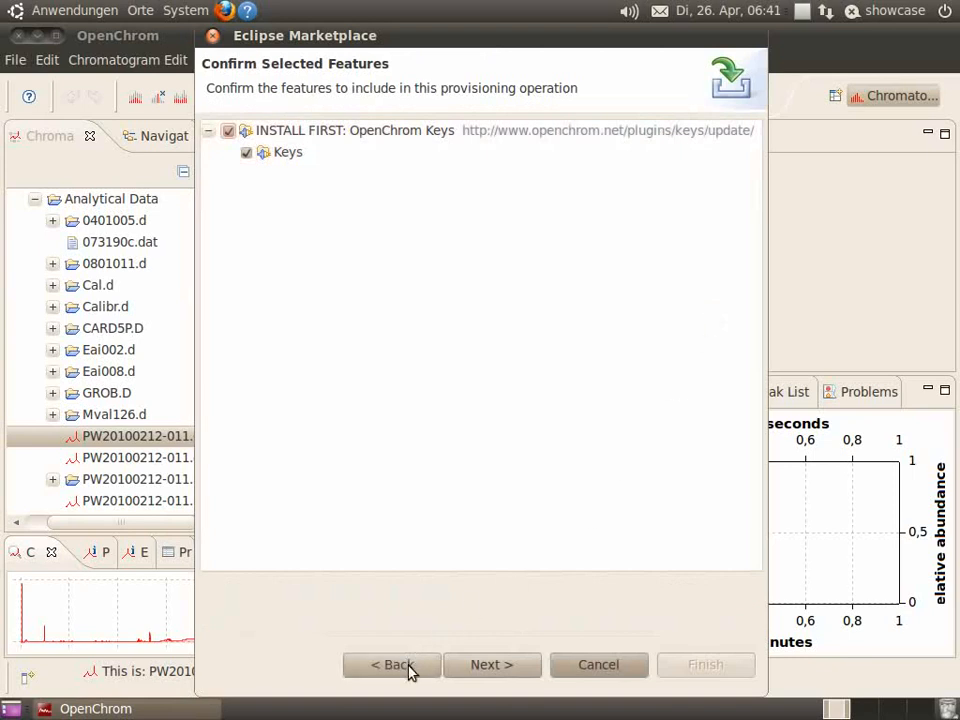
pyautogui.click(392, 664)
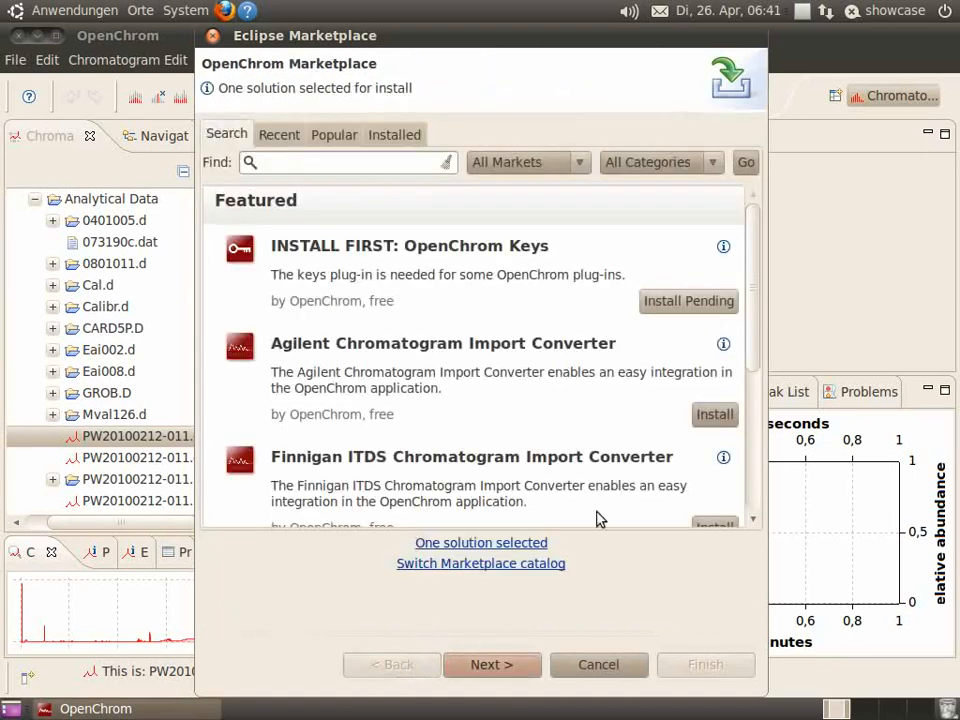
pyautogui.moveTo(408, 364)
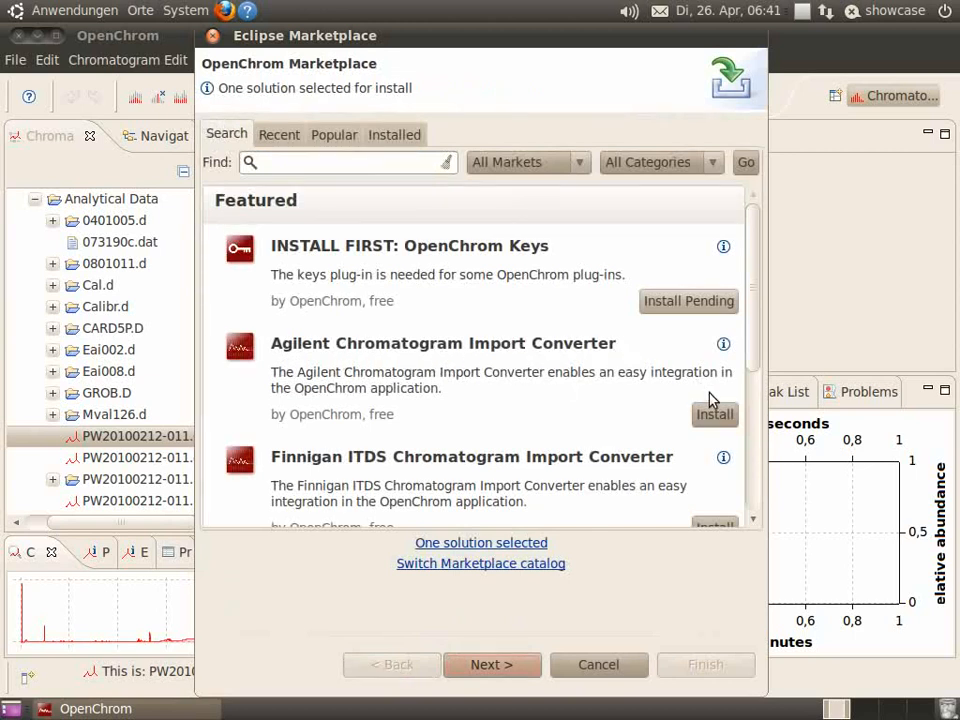
# - Mark the Agilent and Finnigan ITDS import converters and the Scan Remover Filter for installation
pyautogui.click(714, 414)
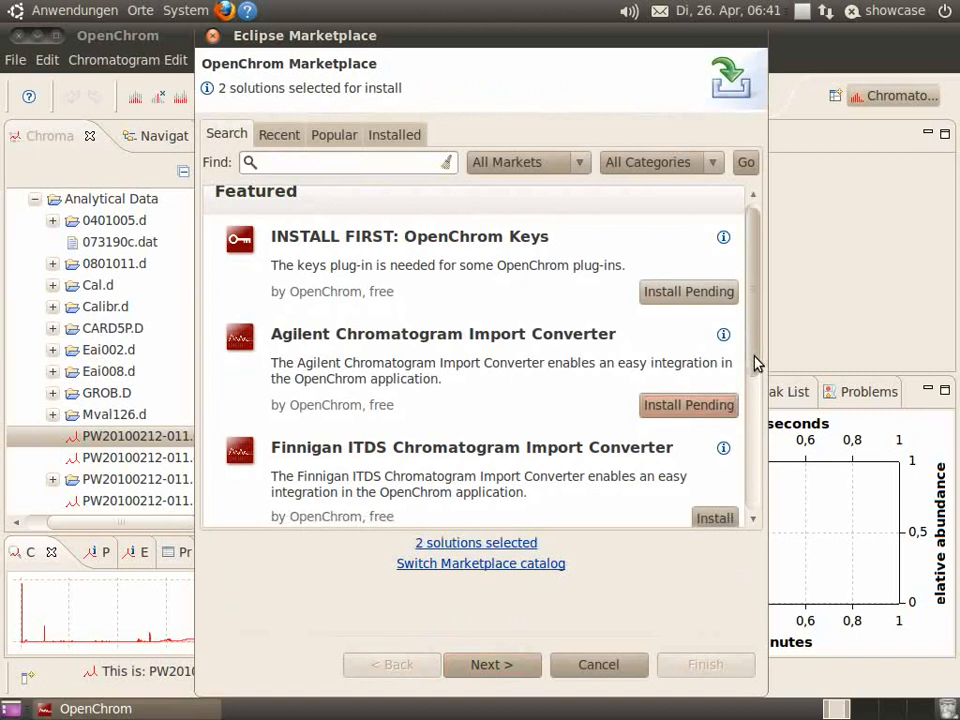
pyautogui.scroll(-3)
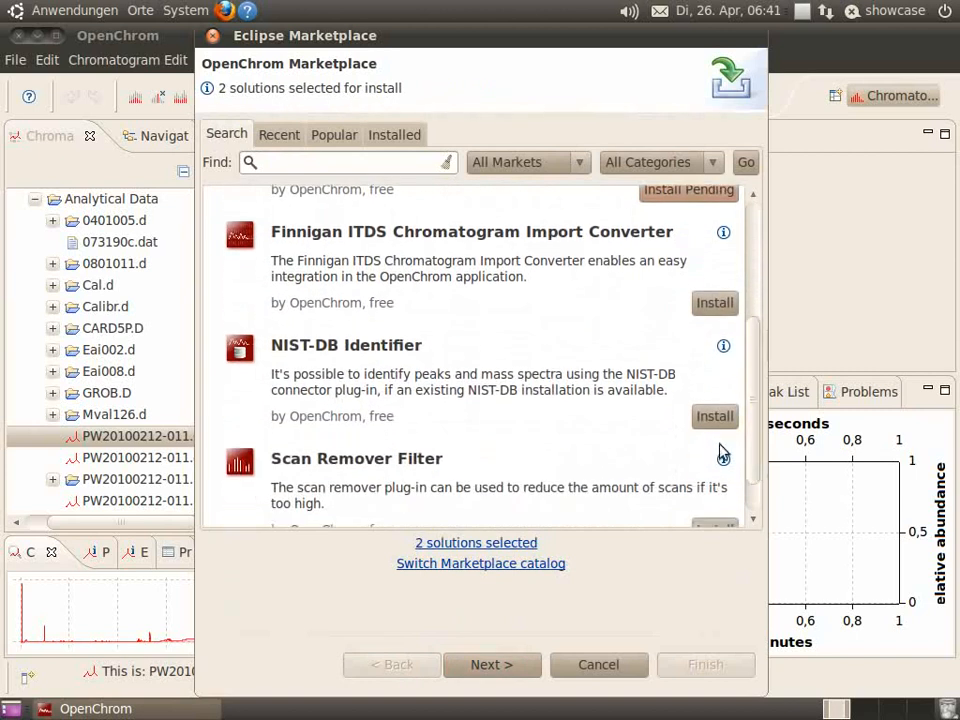
pyautogui.moveTo(336, 256)
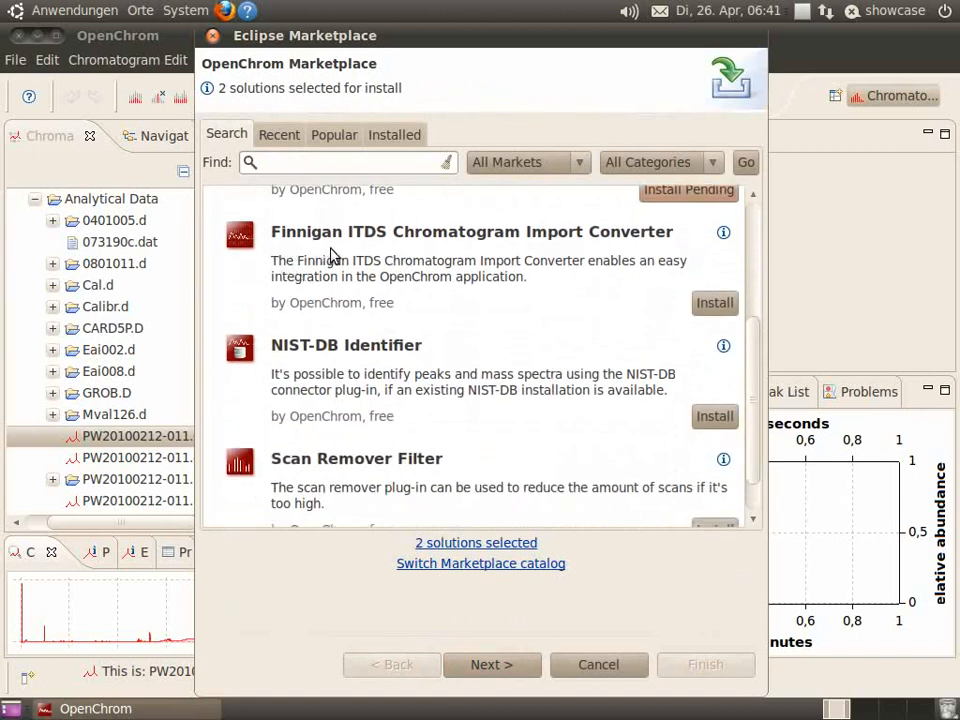
pyautogui.moveTo(650, 256)
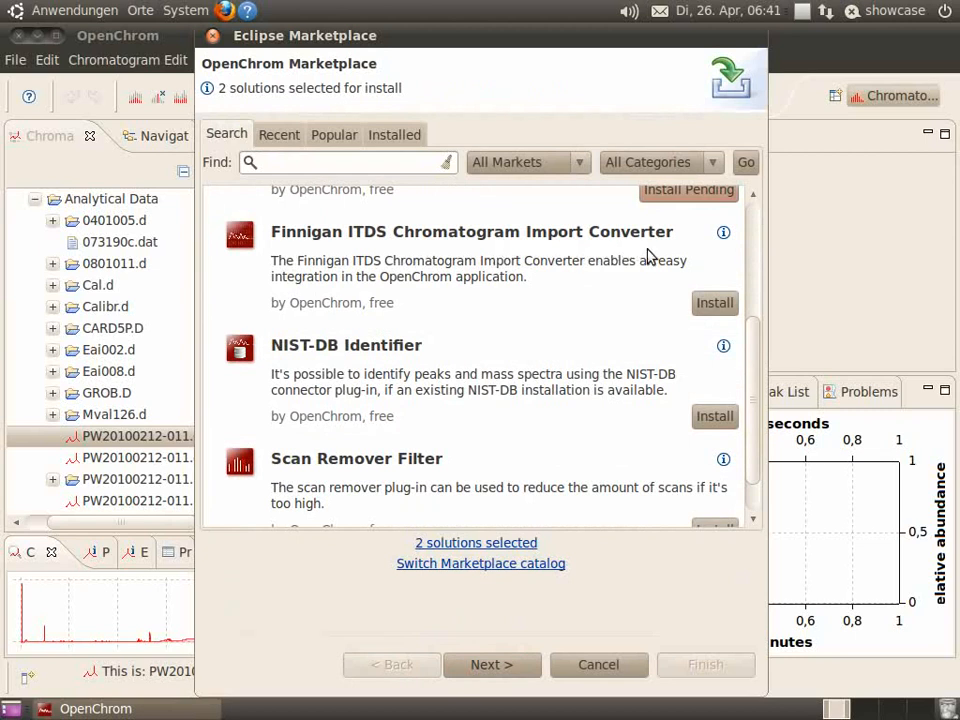
pyautogui.click(714, 304)
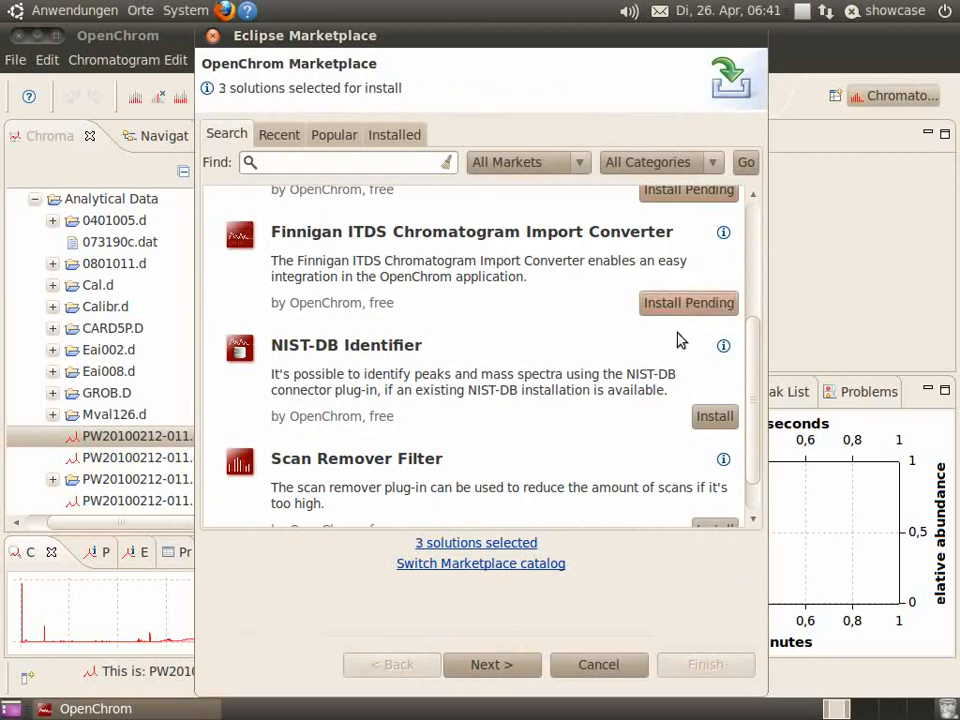
pyautogui.moveTo(264, 364)
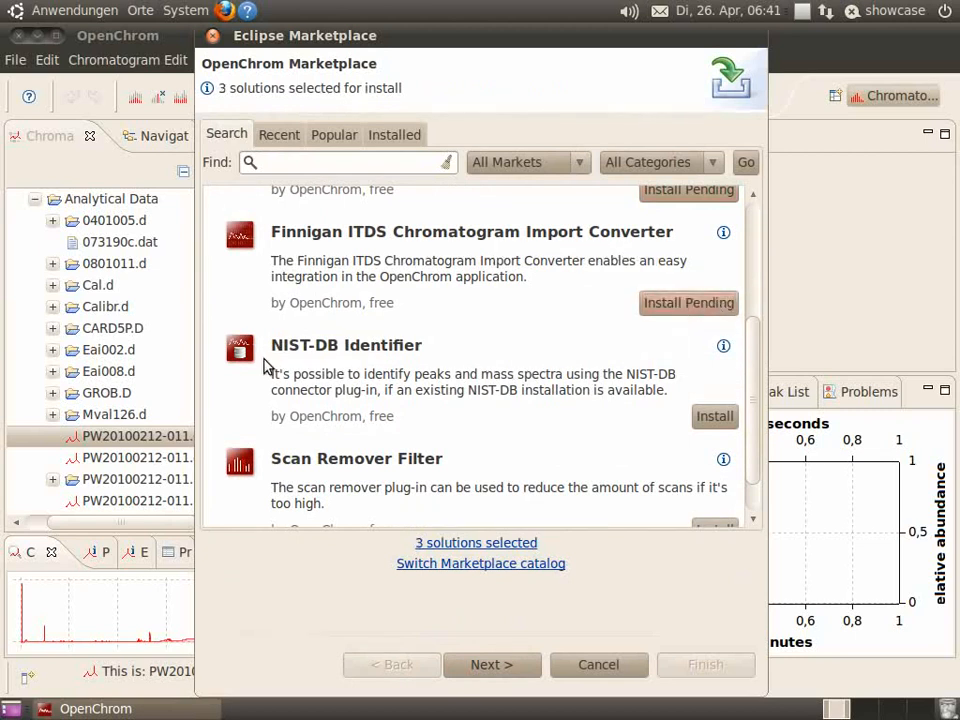
pyautogui.moveTo(420, 362)
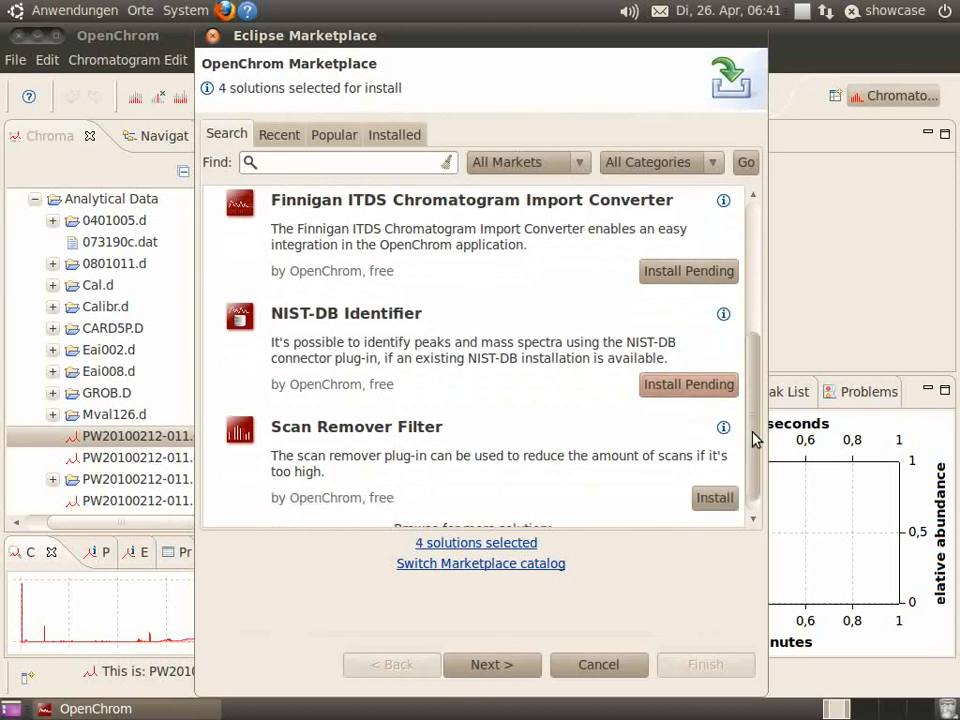
pyautogui.scroll(-3)
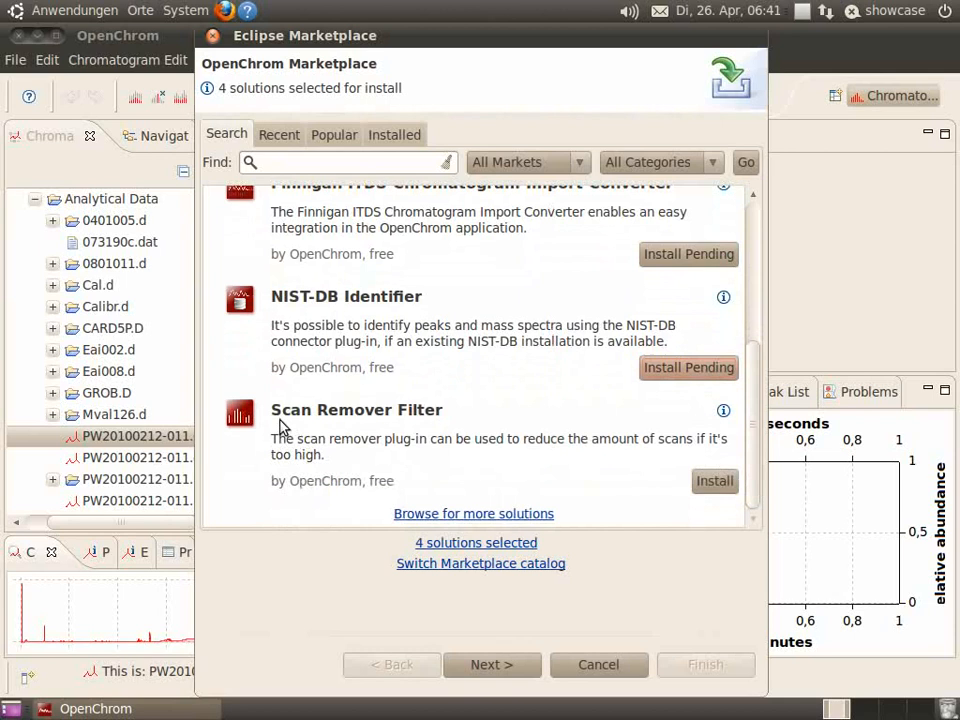
pyautogui.moveTo(728, 458)
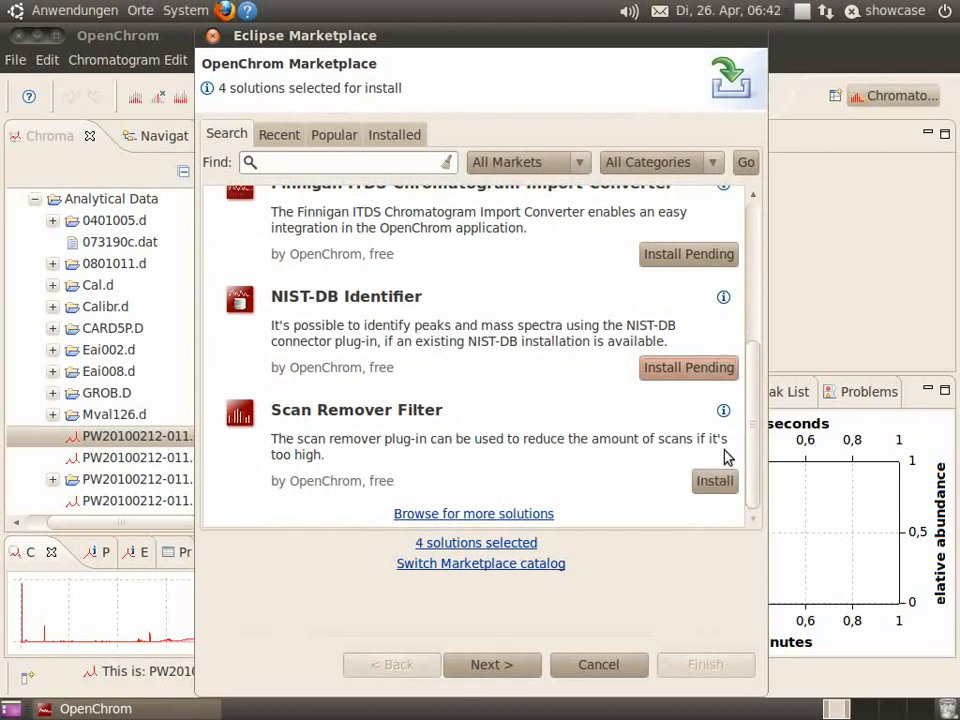
pyautogui.click(714, 480)
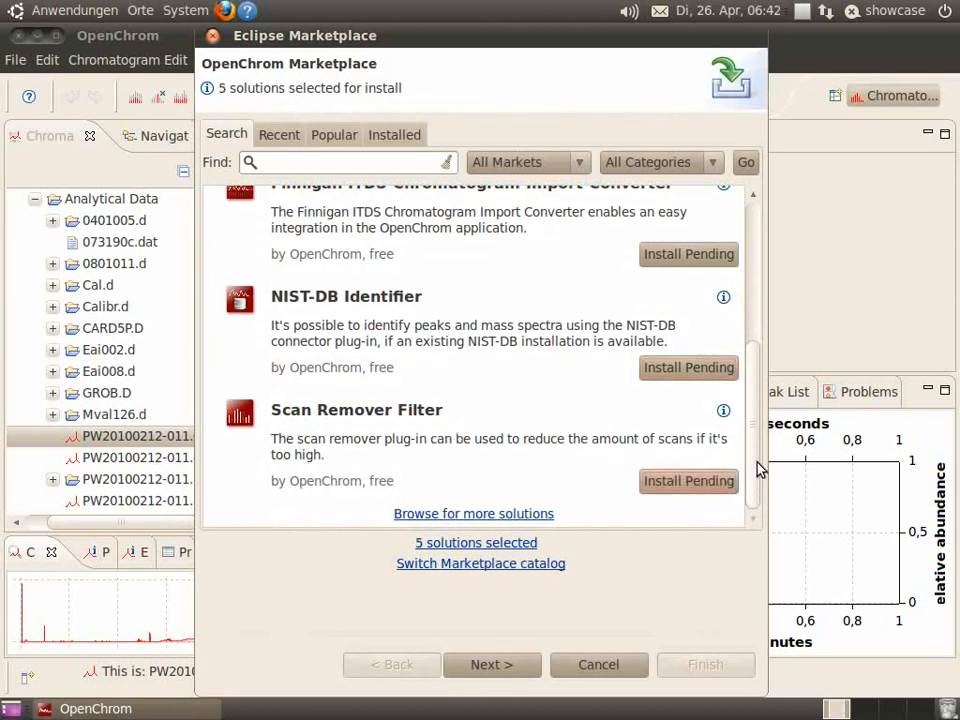
pyautogui.moveTo(432, 556)
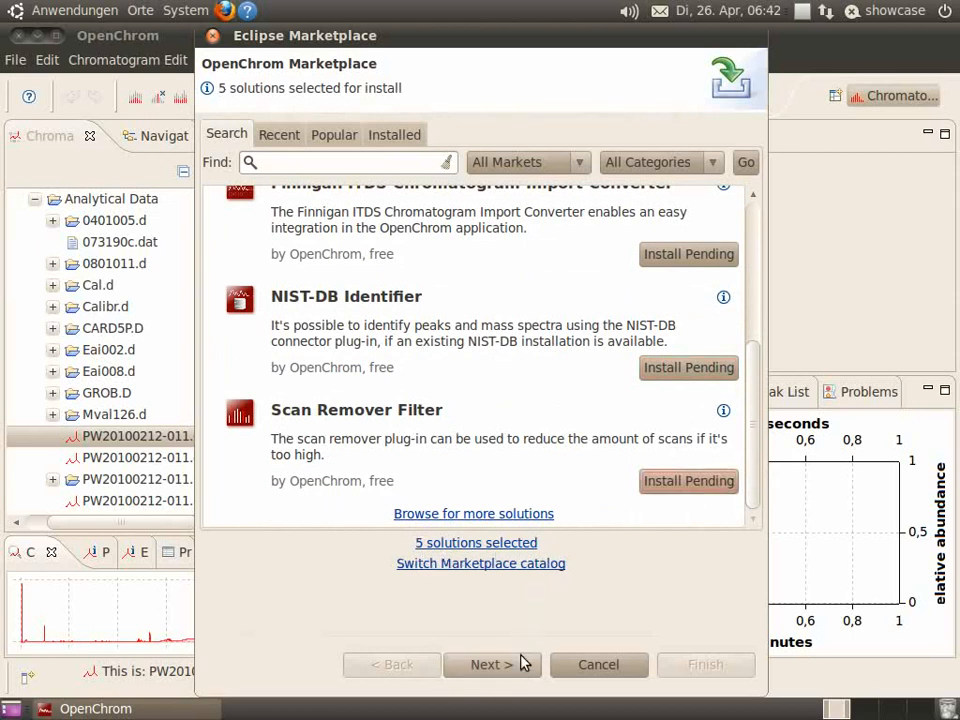
# - Confirm the five selected features and continue to the license review
pyautogui.click(492, 664)
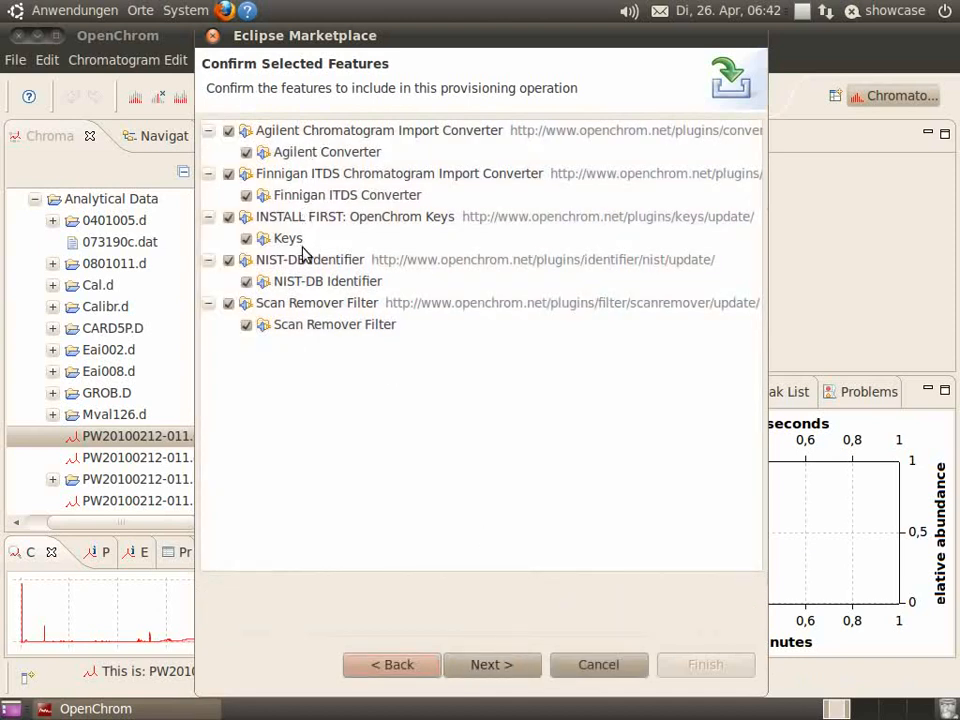
pyautogui.moveTo(486, 596)
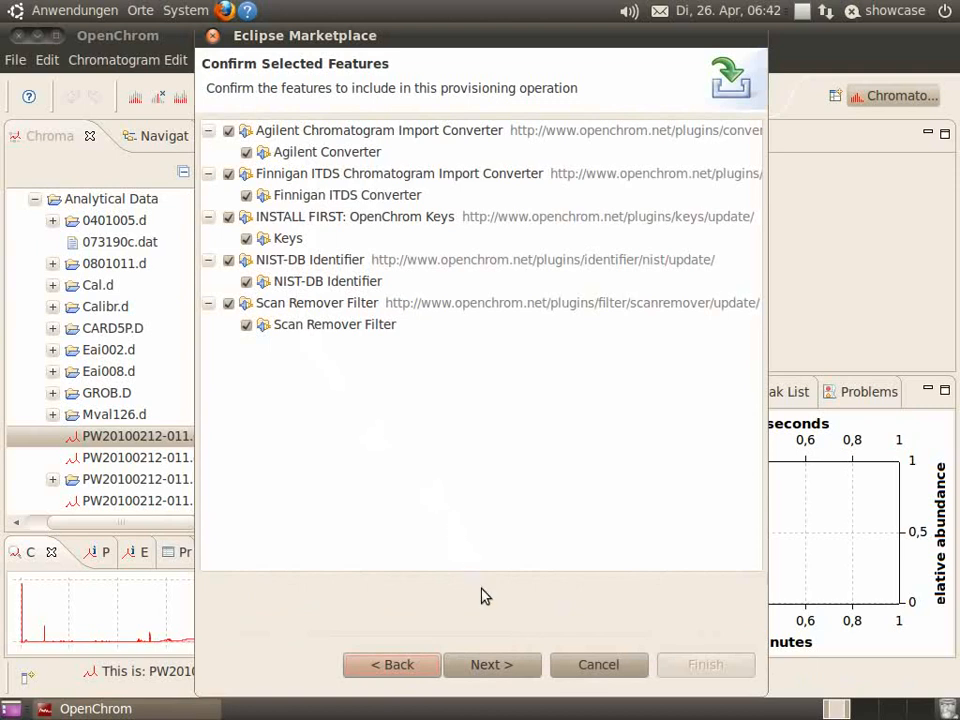
pyautogui.click(492, 664)
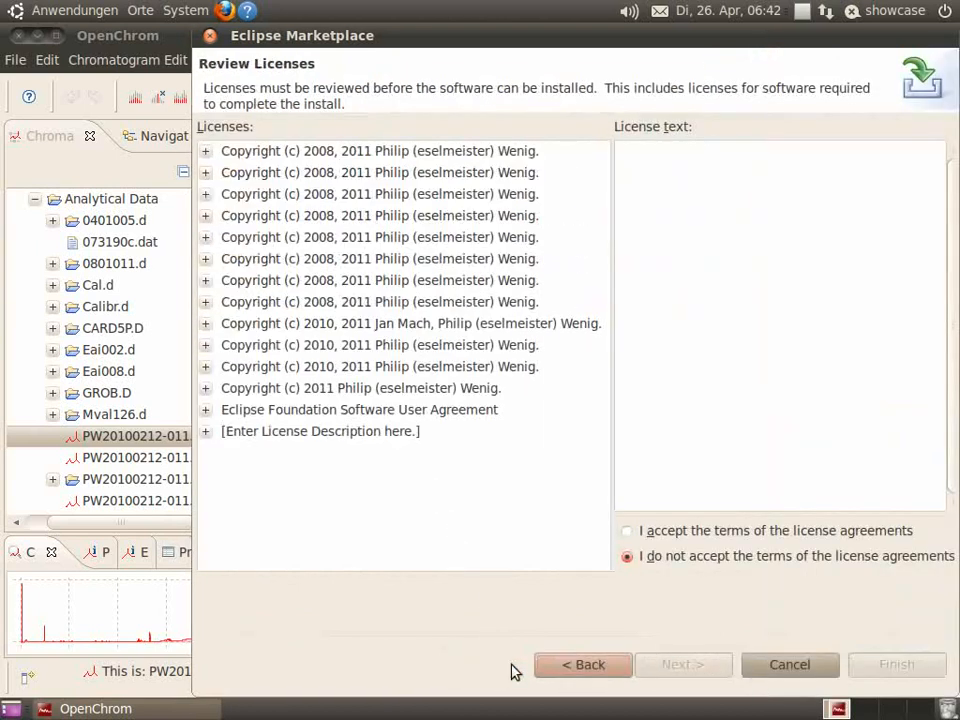
pyautogui.moveTo(376, 504)
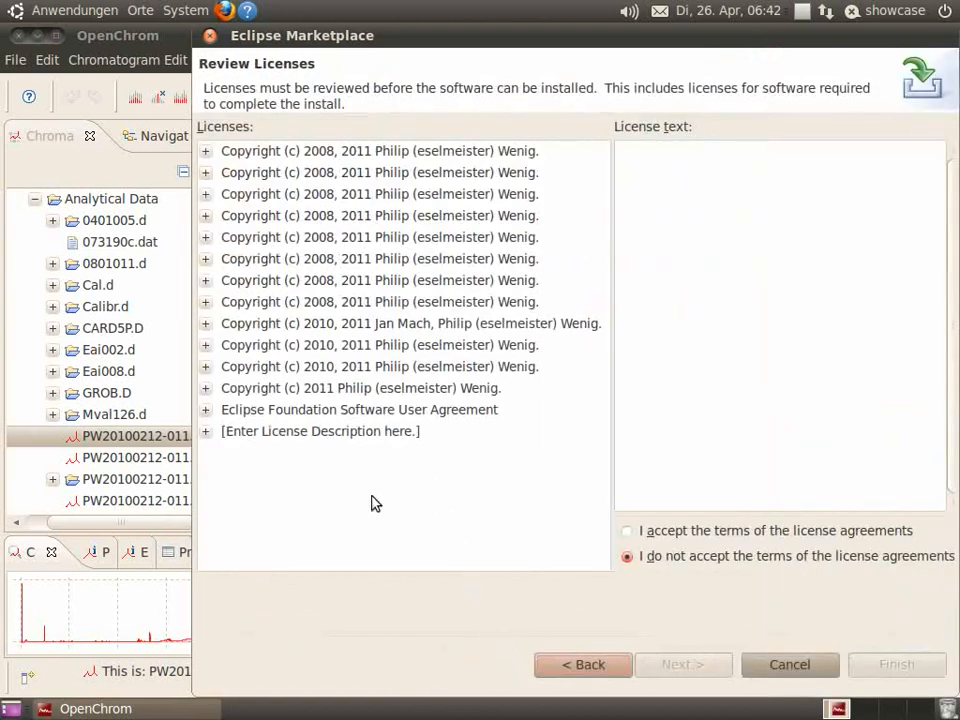
# - Read a license, accept the license agreements and finish to start the install
pyautogui.click(360, 388)
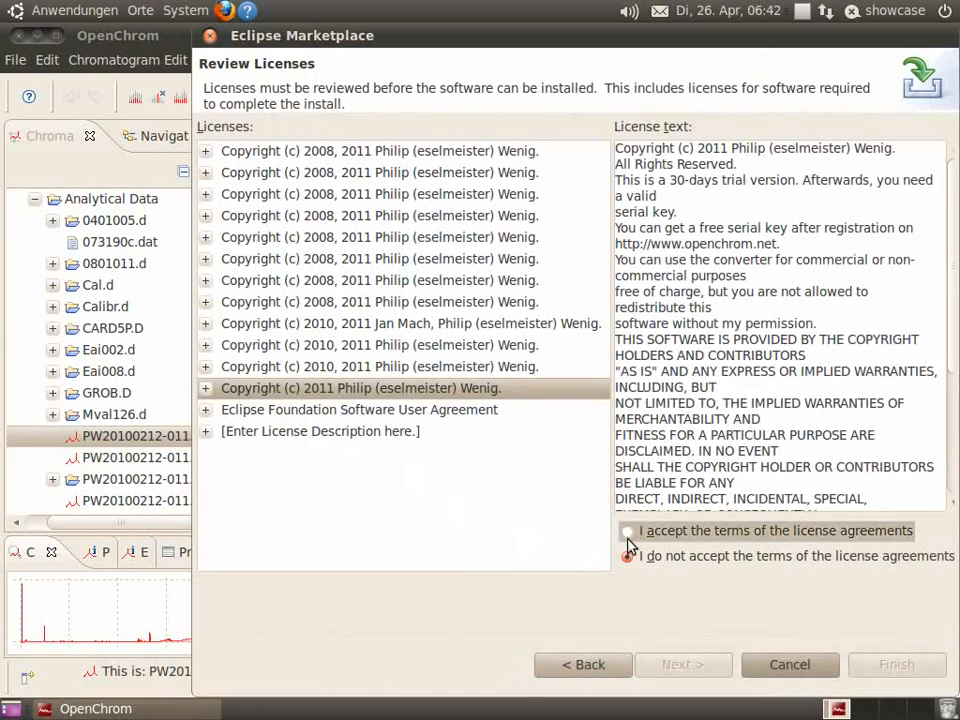
pyautogui.click(628, 530)
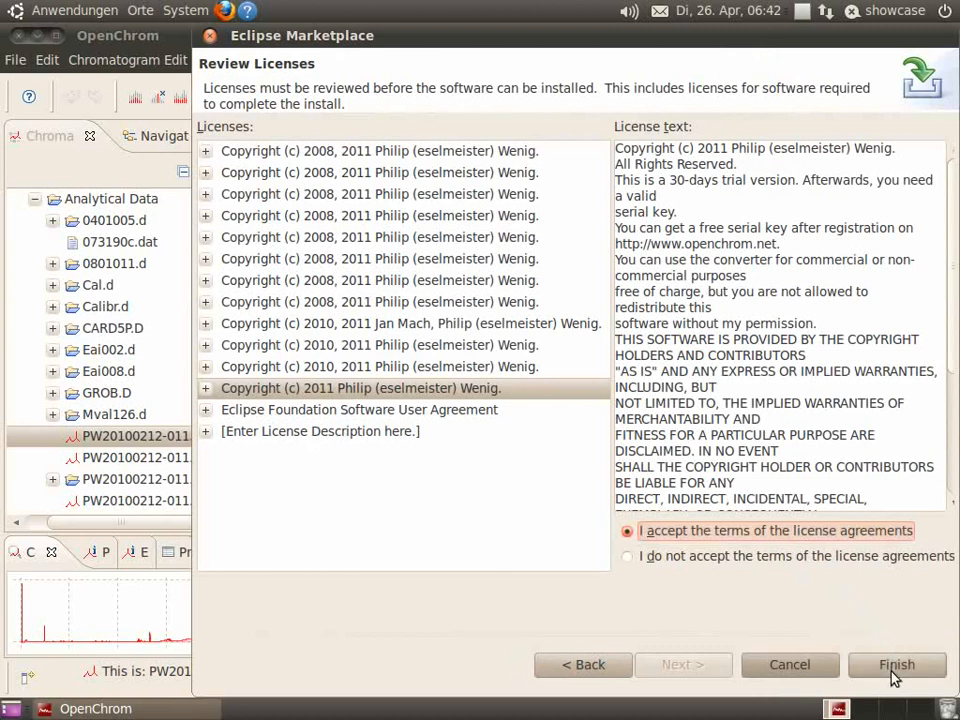
pyautogui.click(896, 664)
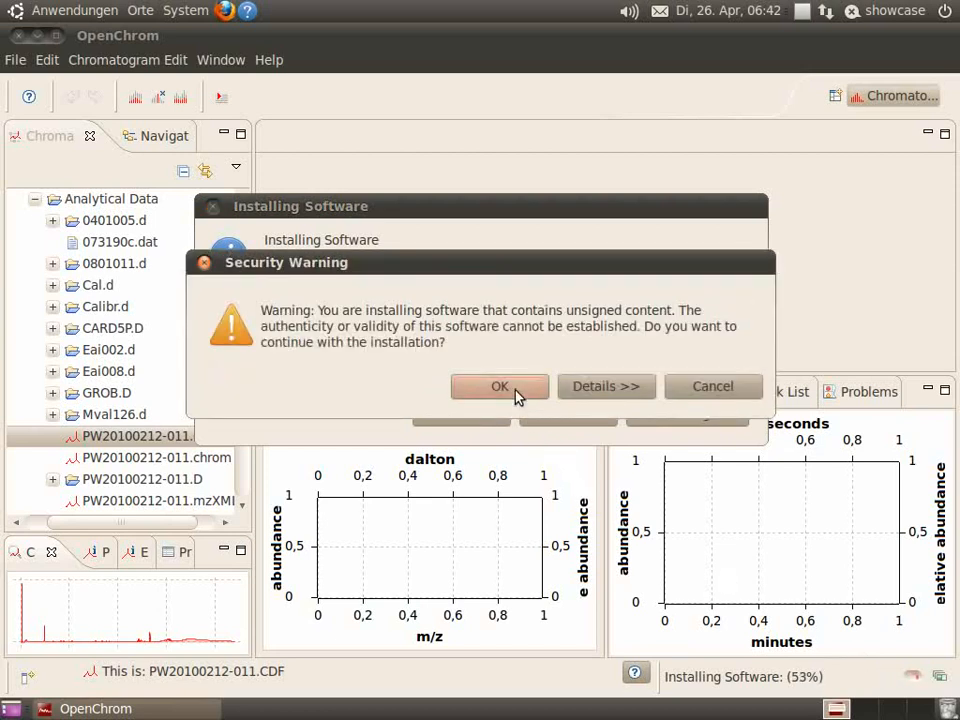
# - Answer OK to the unsigned-content security warning so installation completes
pyautogui.click(500, 386)
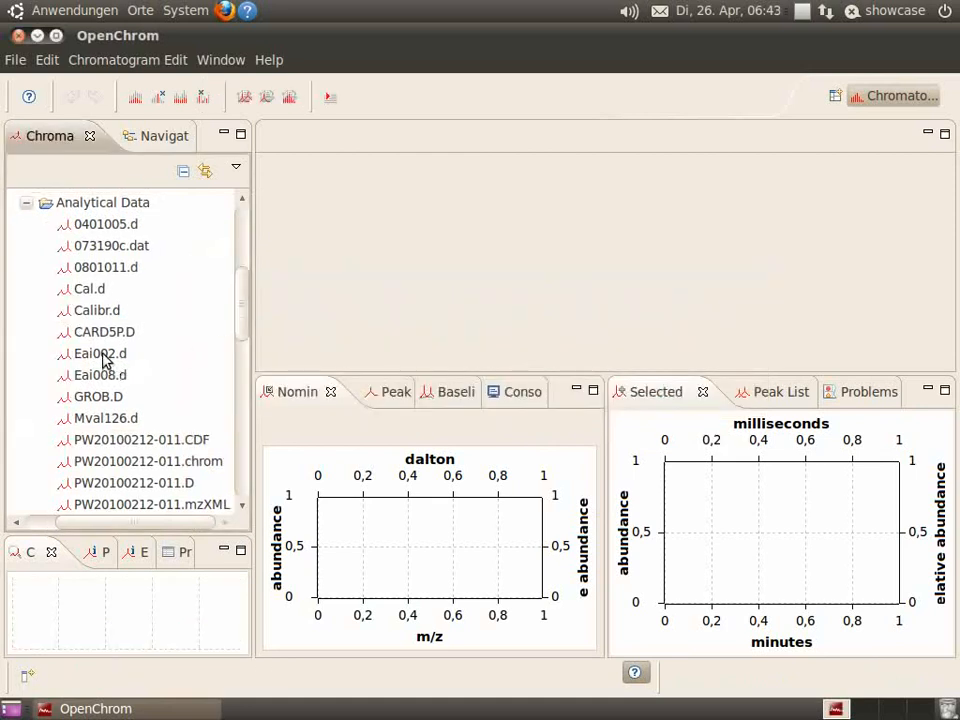
# - Open the Eai002.d and 073190c.dat chromatograms in the editor
pyautogui.doubleClick(100, 352)
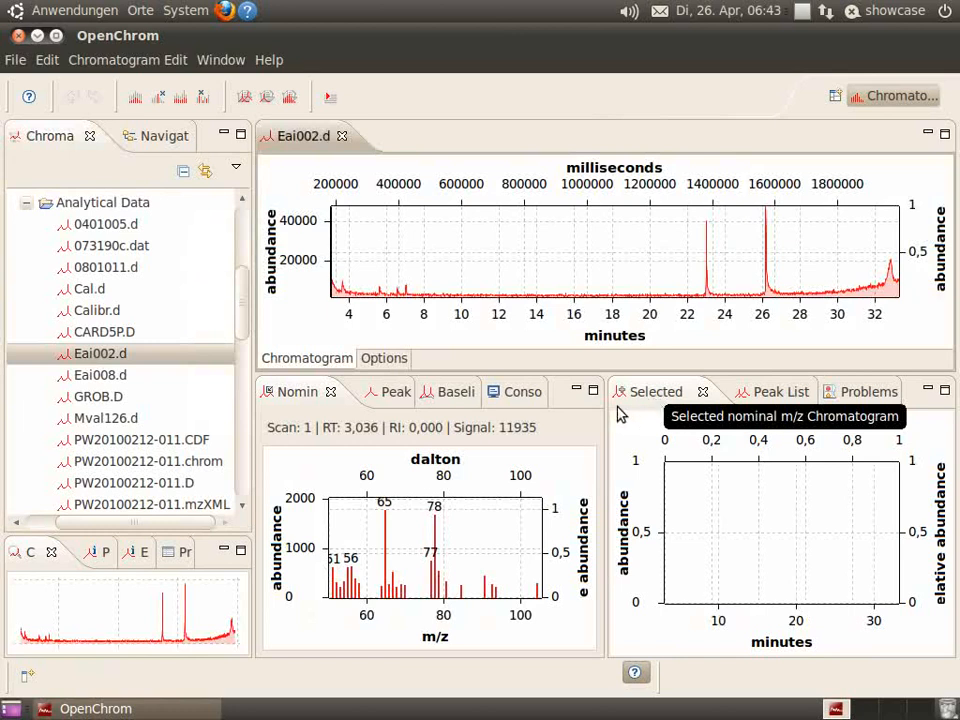
pyautogui.click(110, 244)
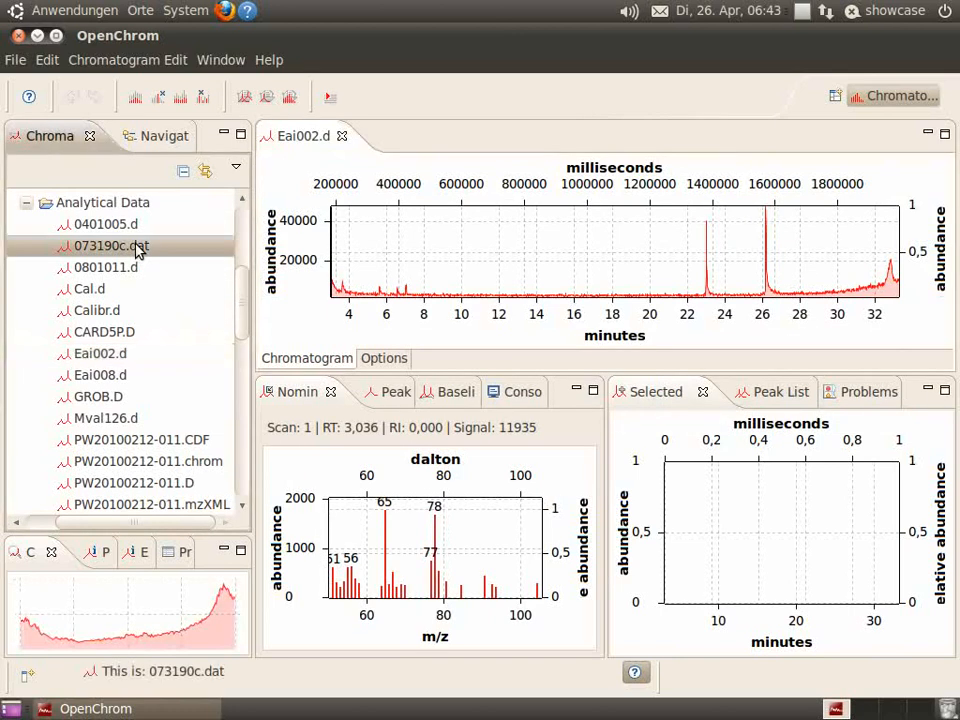
pyautogui.doubleClick(112, 246)
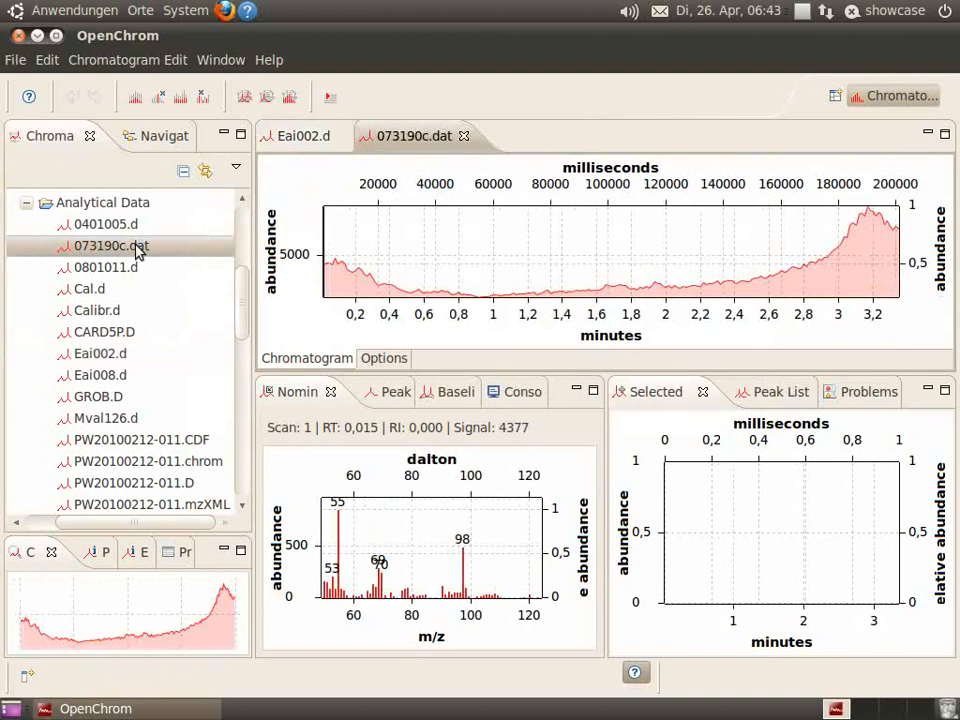